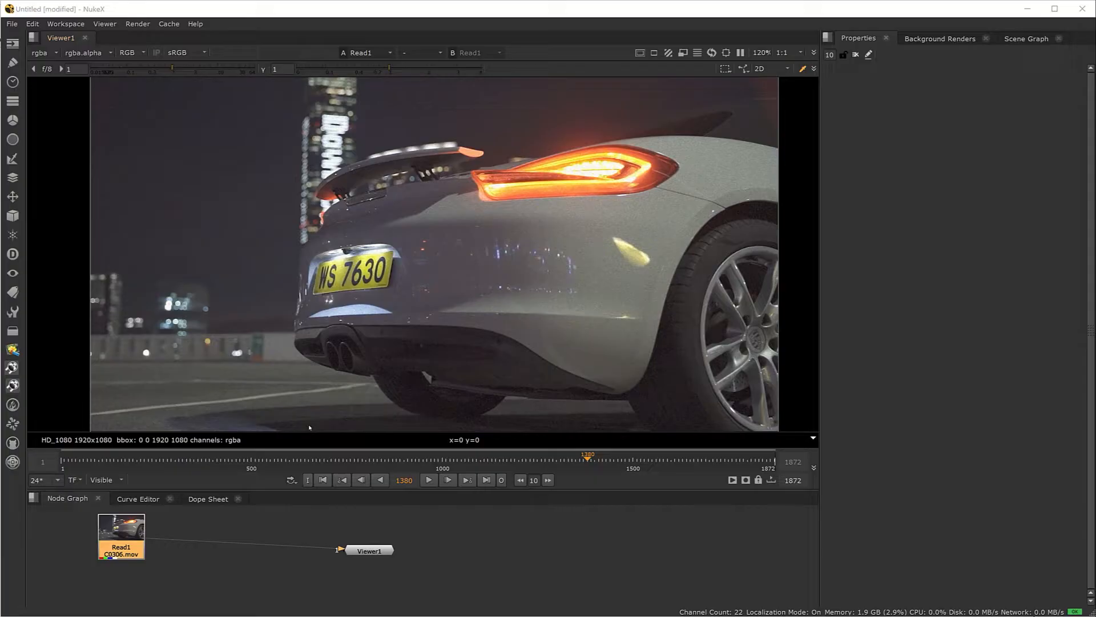
mouse_move(309, 427)
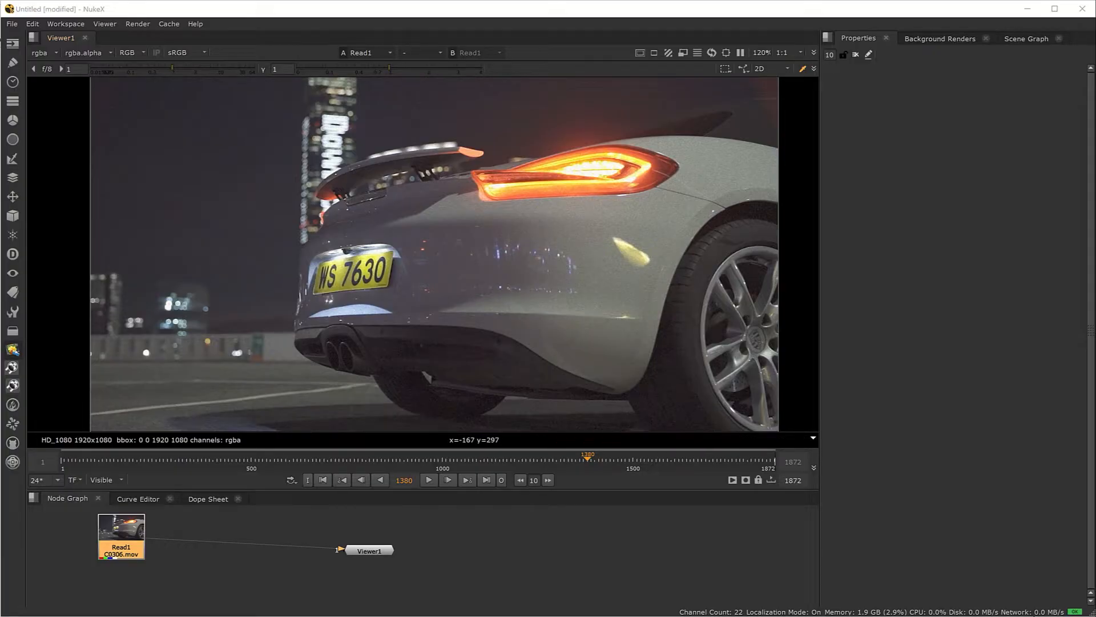
mouse_move(12, 349)
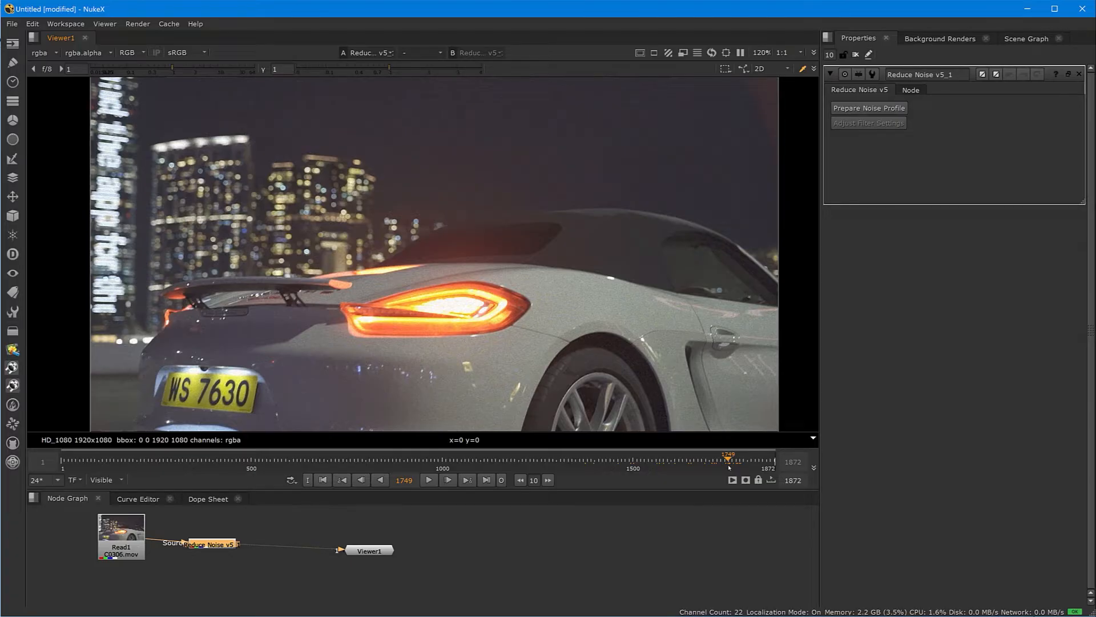
mouse_move(770, 357)
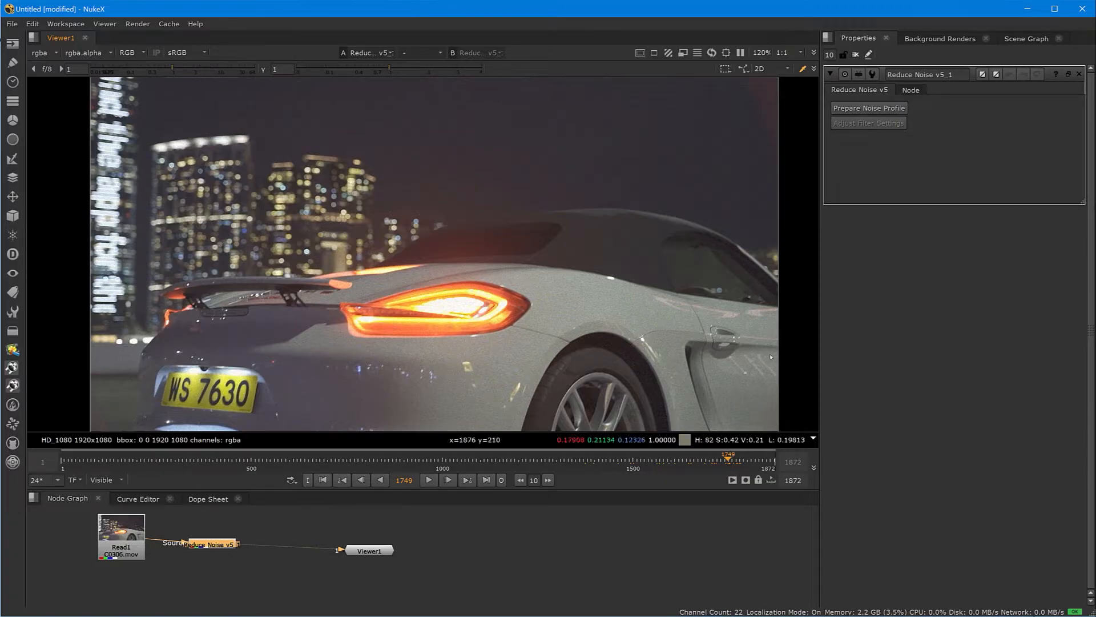
Start Prepare Noise Profile and answer the scan-type prompt with Progressive.
left_click(869, 108)
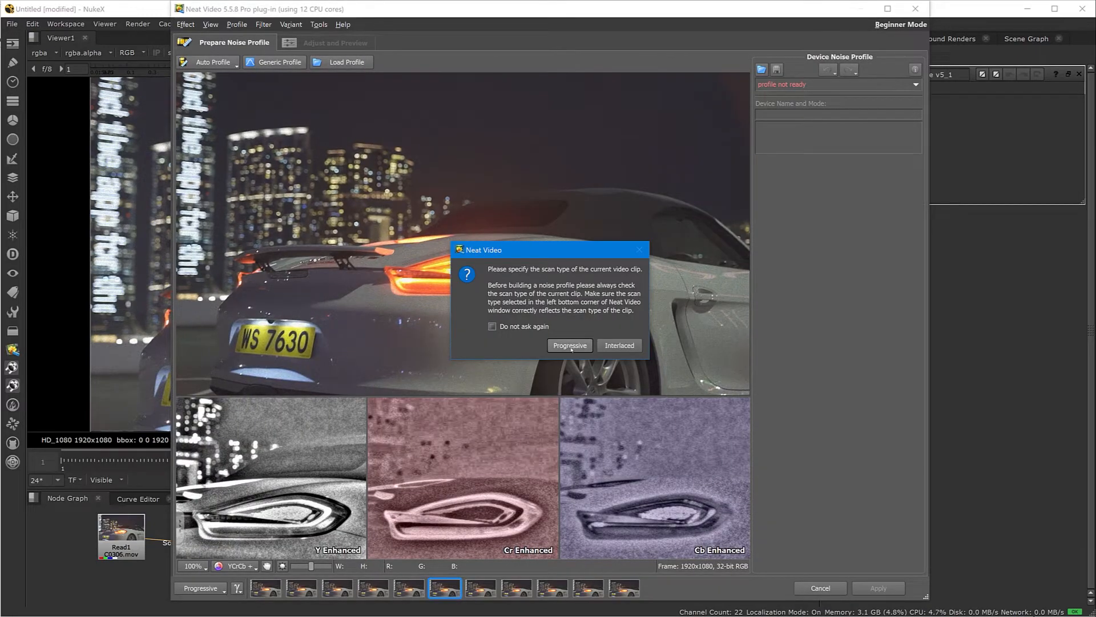
left_click(569, 345)
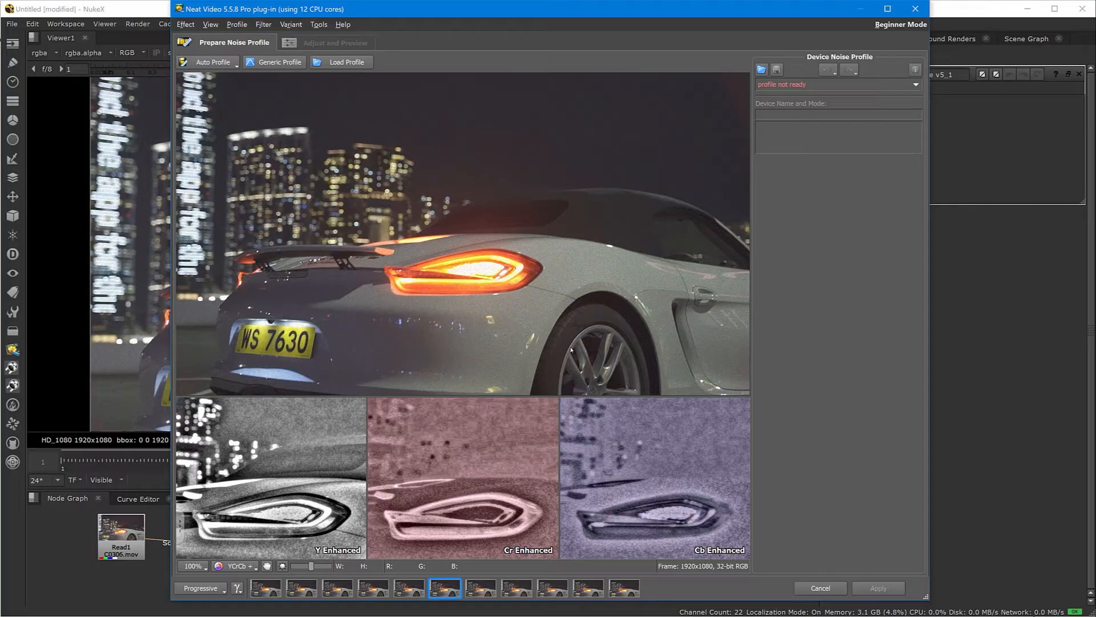
Run Optimize Settings from Preferences > Performance and accept the fastest result, GPU only (63.7 fps).
left_click(318, 24)
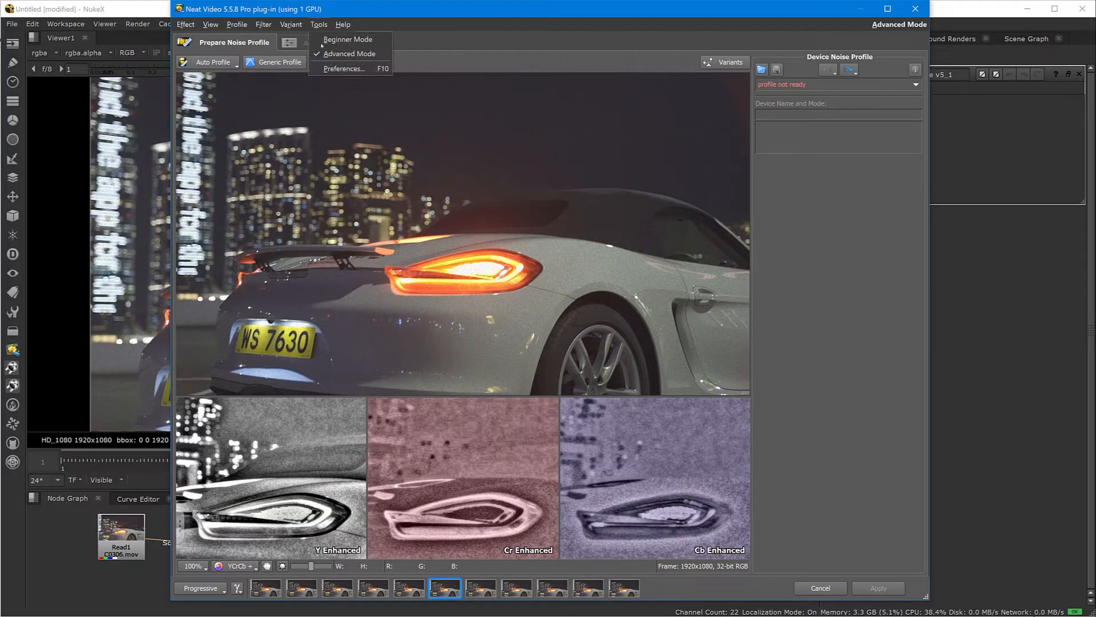
left_click(344, 68)
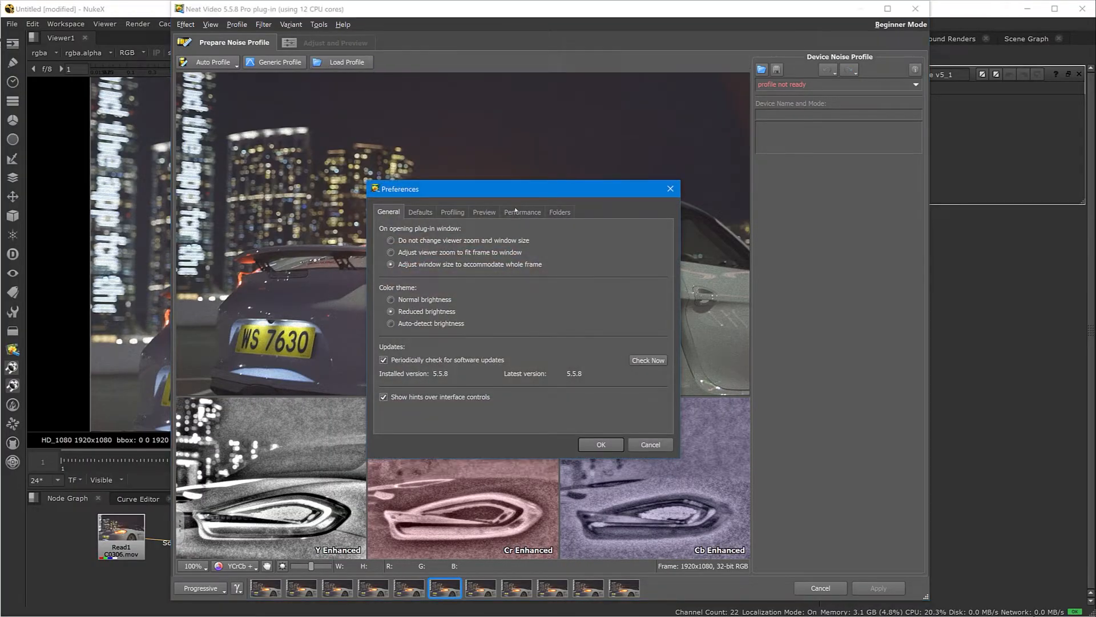
left_click(521, 212)
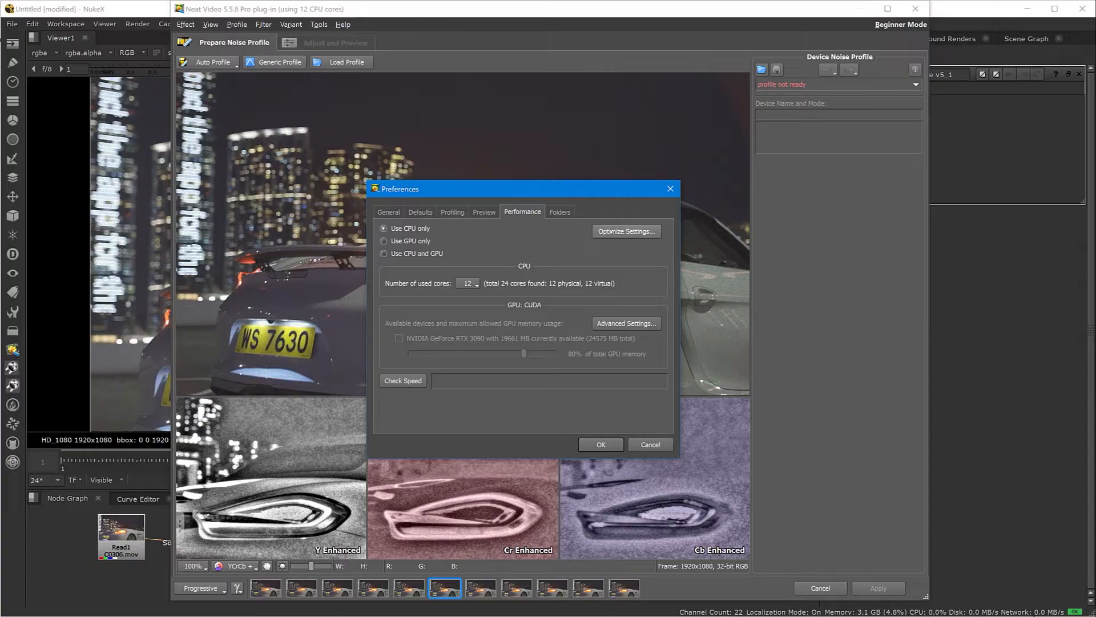
left_click(626, 231)
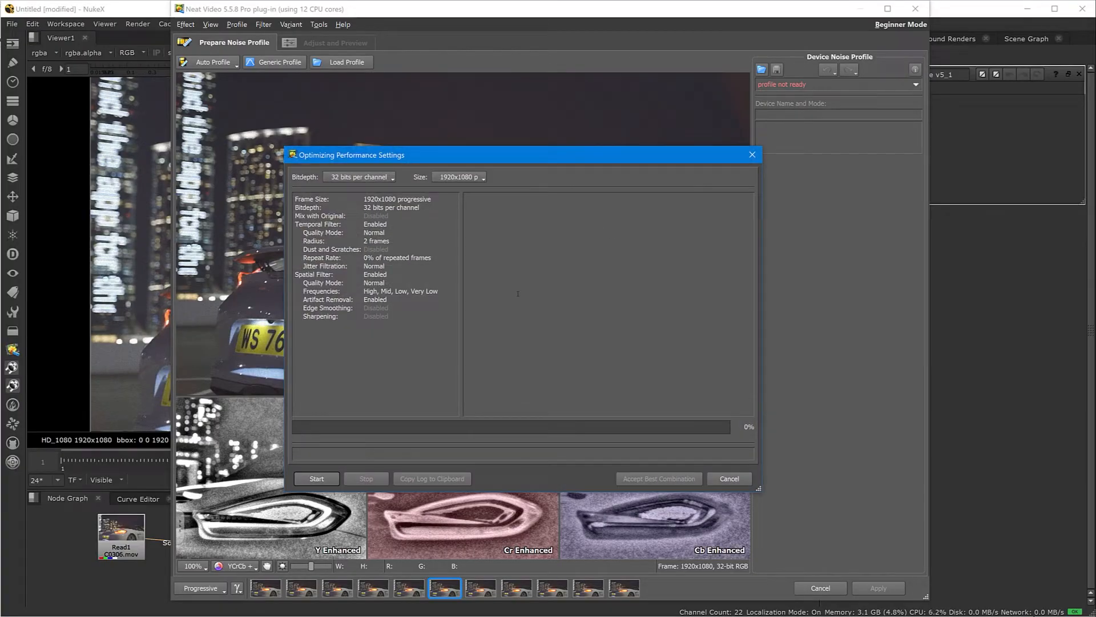
left_click(315, 478)
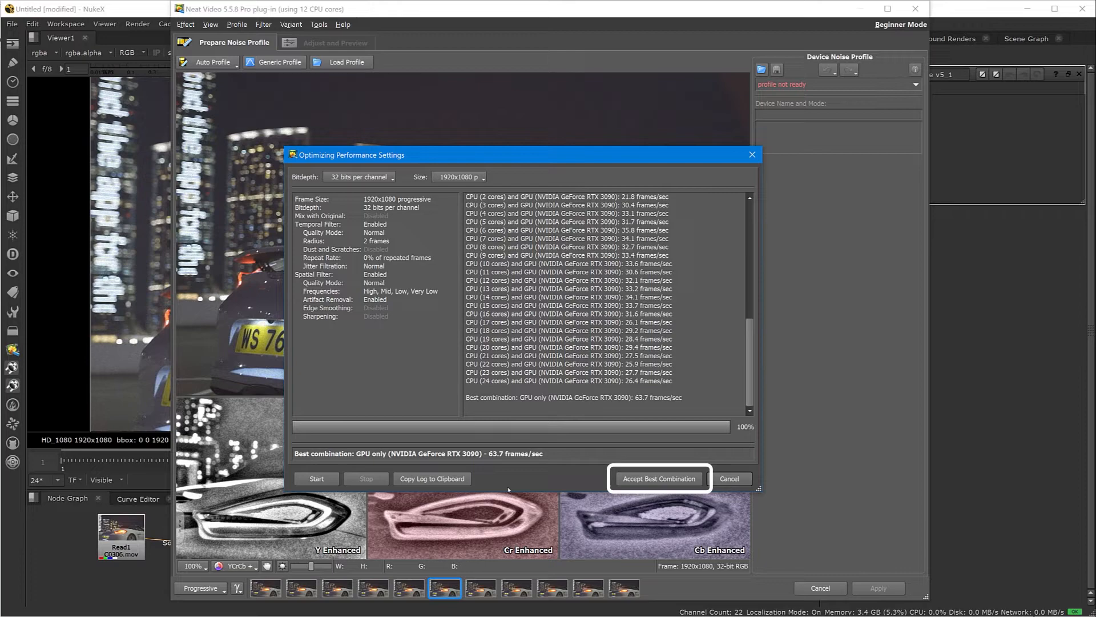
left_click(658, 478)
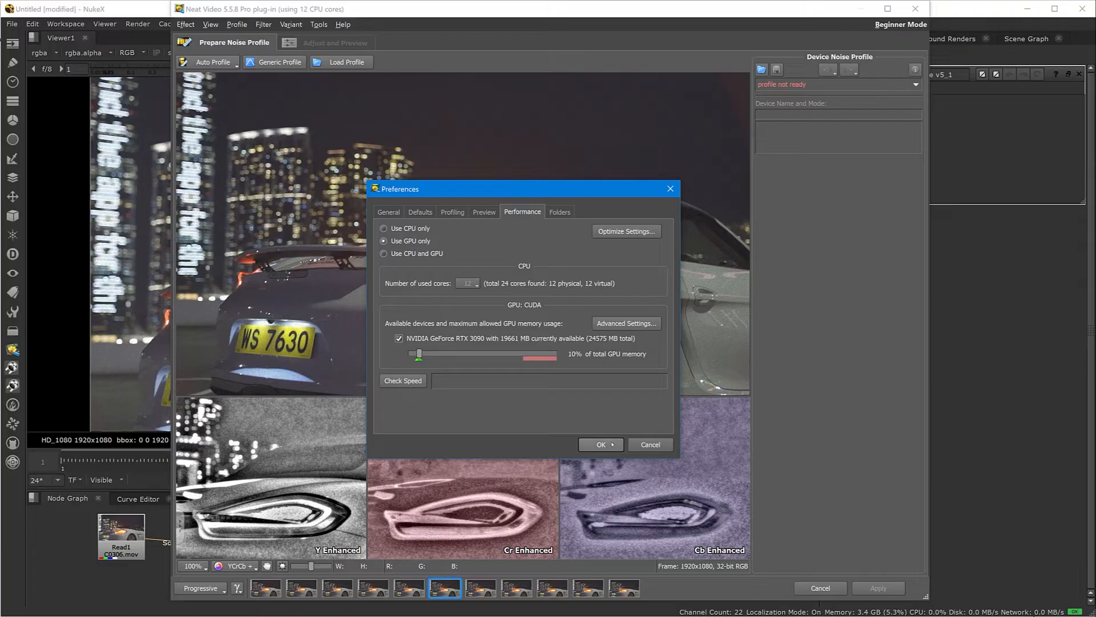
Confirm the preferences and Auto Profile from the car-body sample, noise level 20.6, quality 69%.
left_click(599, 445)
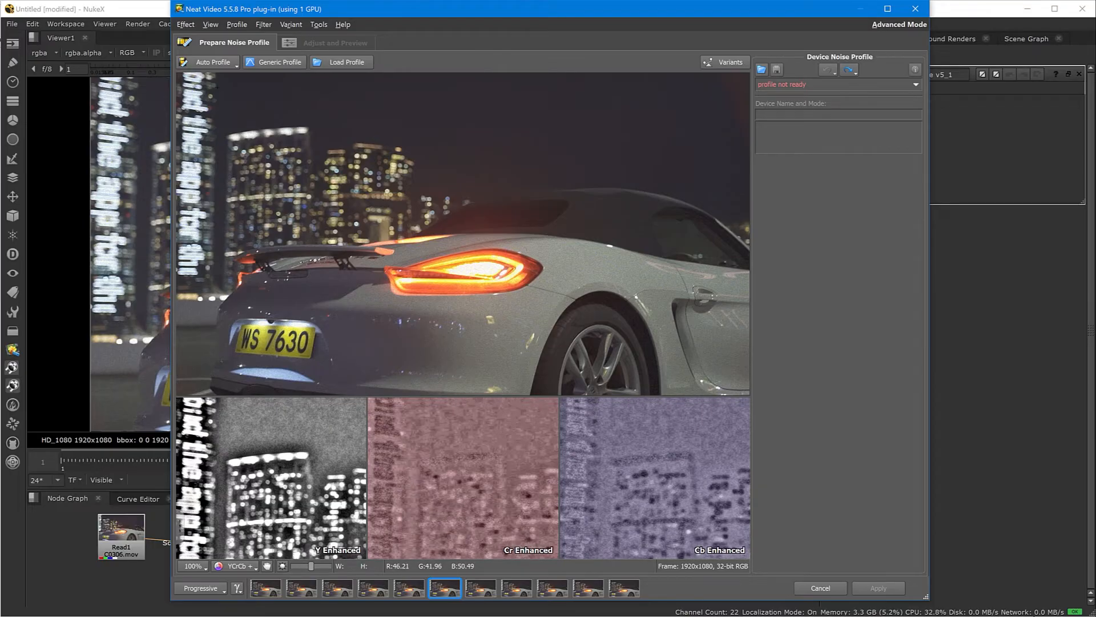
left_click(206, 61)
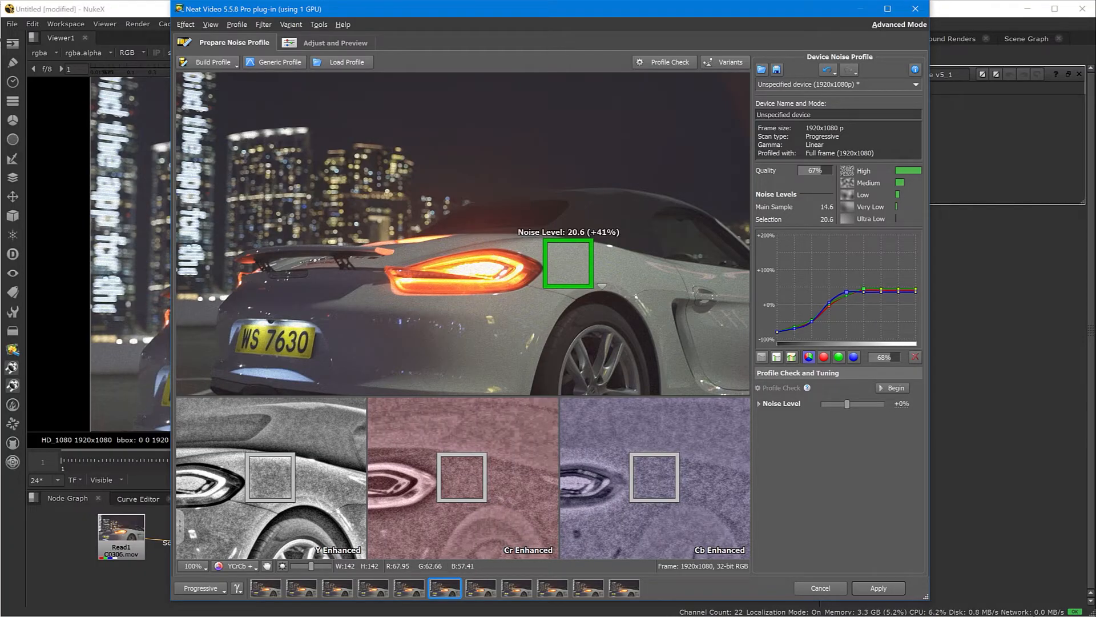
left_click(207, 62)
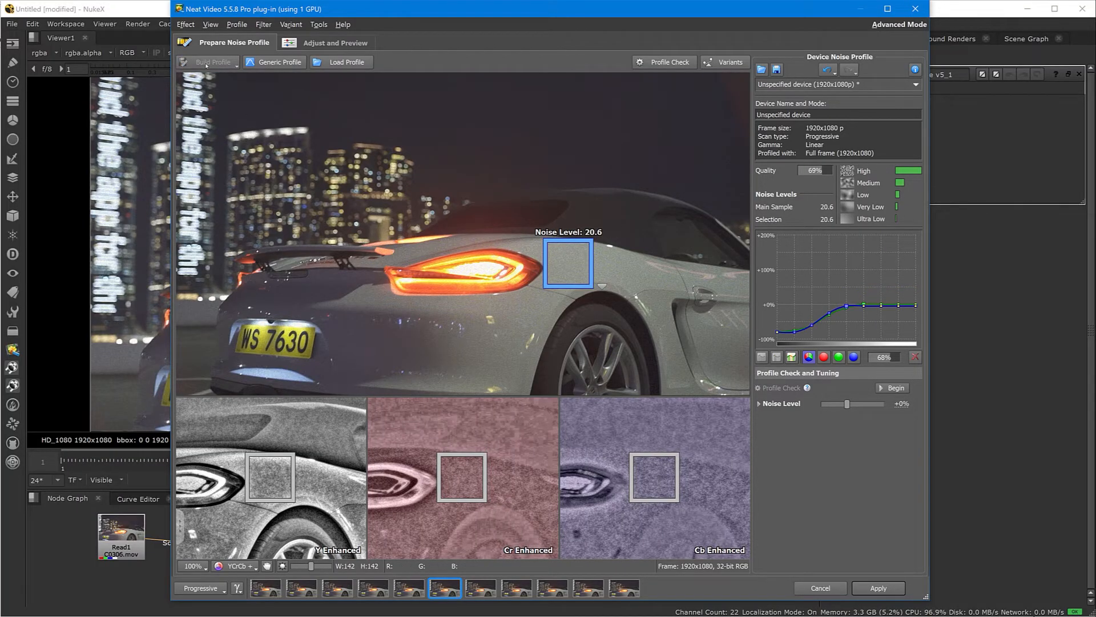
Switch to Adjust and Preview and show the Spatial filter settings, luminance 40%.
left_click(336, 43)
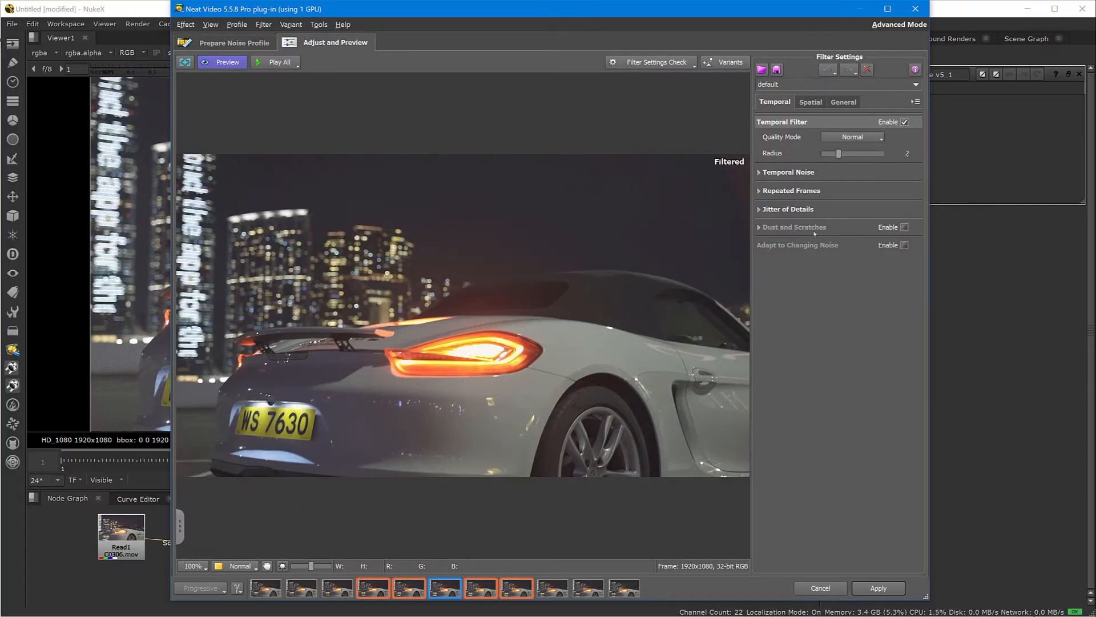
left_click(810, 102)
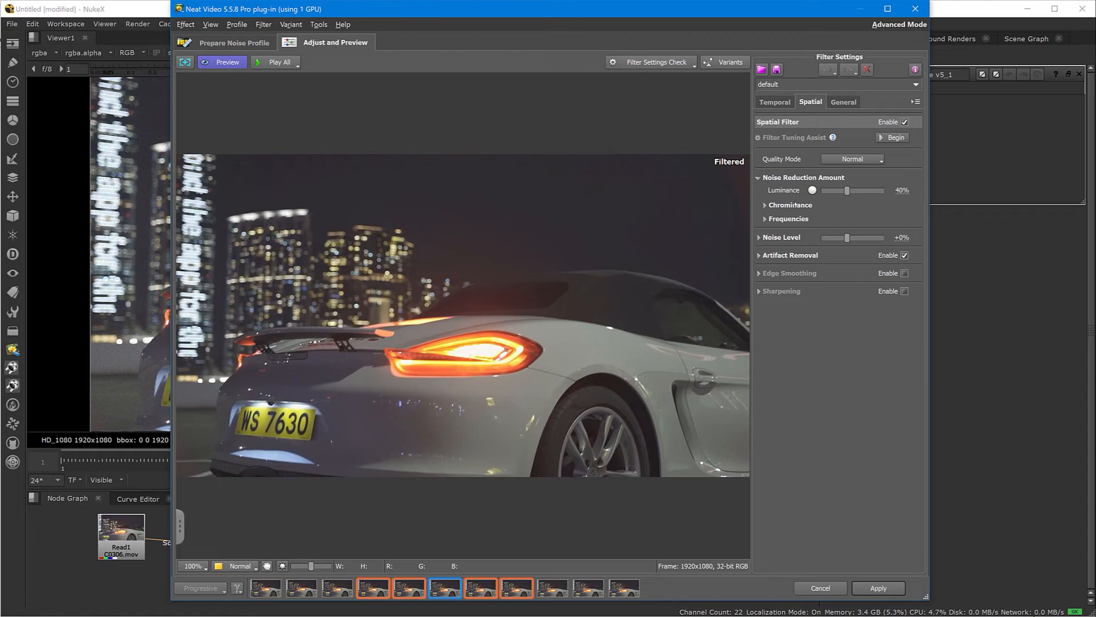
mouse_move(800, 139)
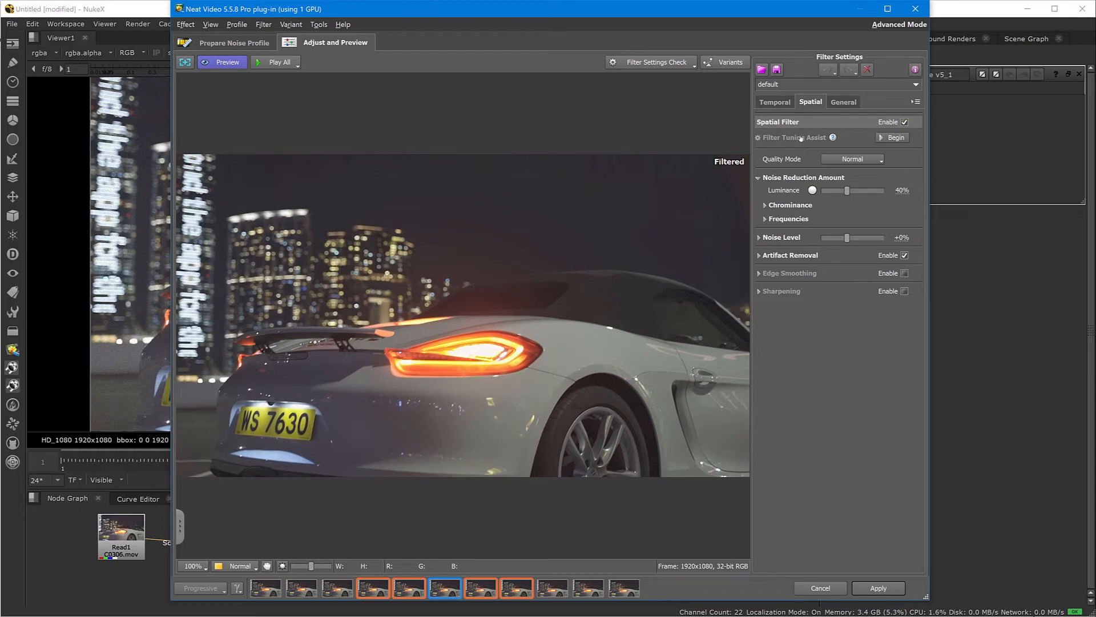